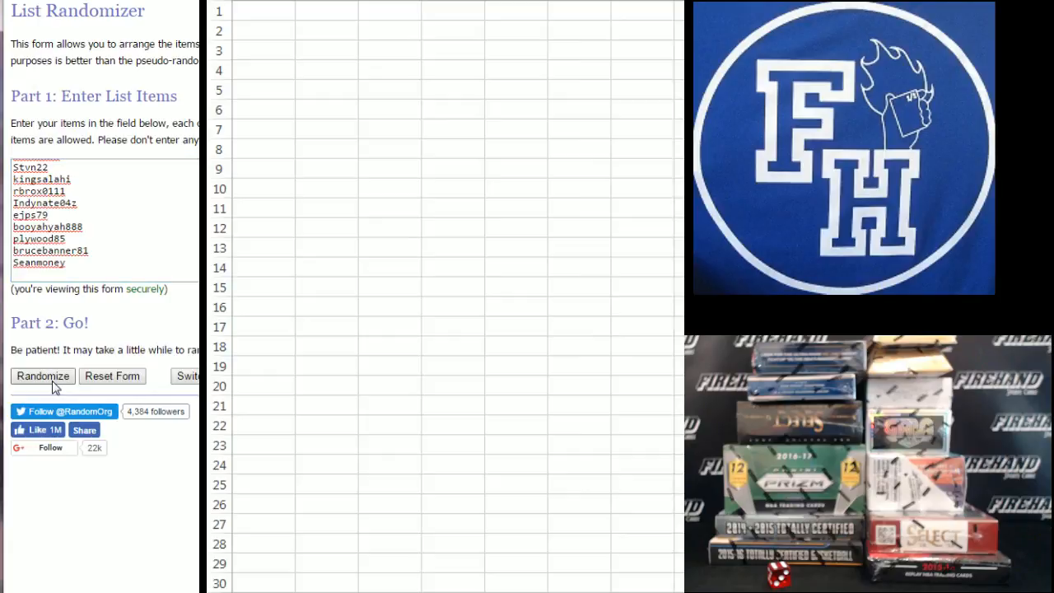
Shuffle the 30 usernames with Randomize, then reshuffle them repeatedly with Again!
click(42, 376)
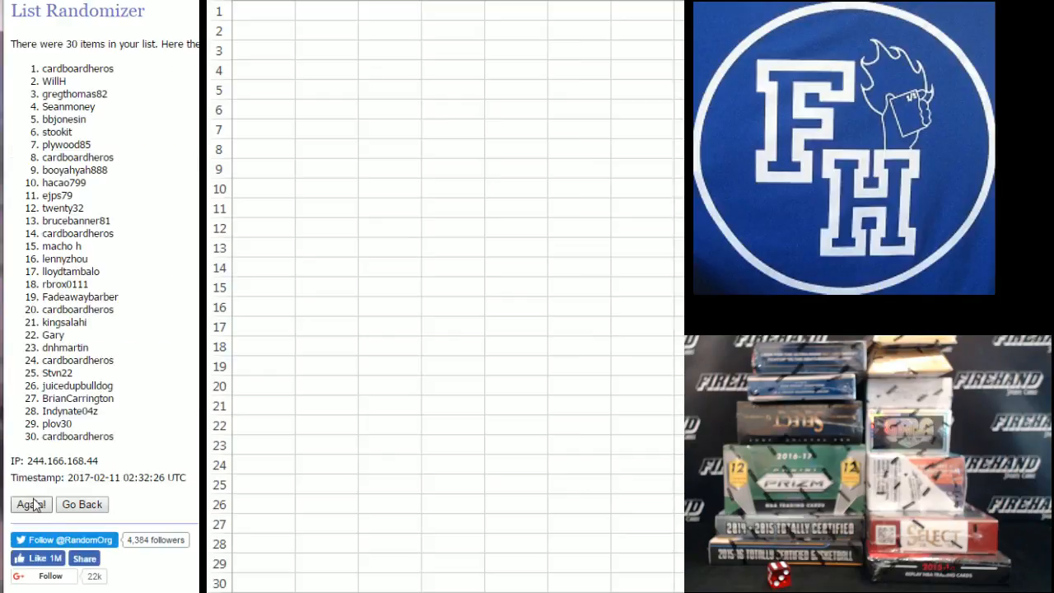
click(30, 504)
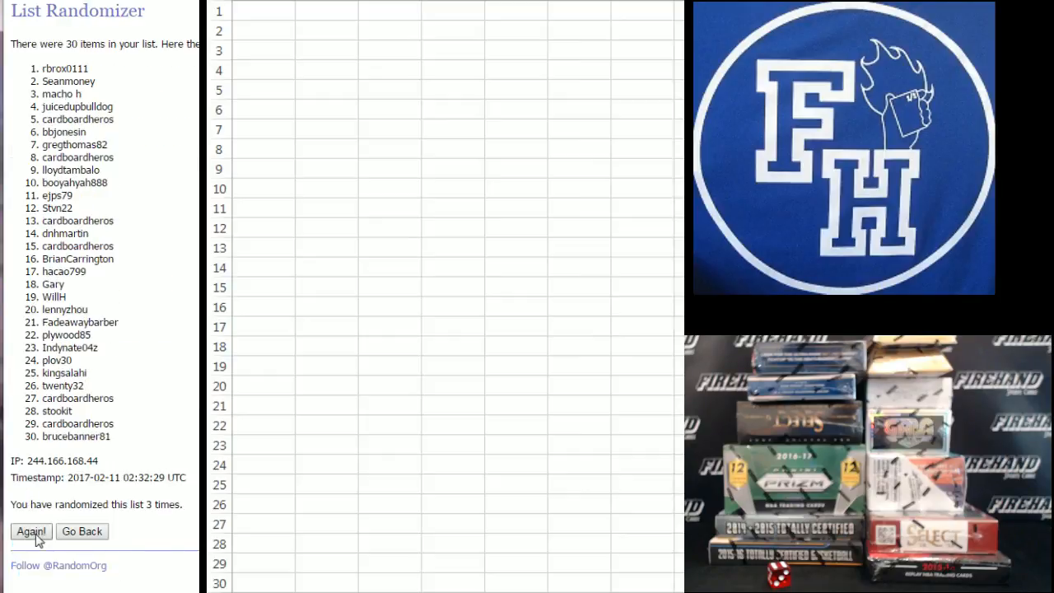
click(31, 531)
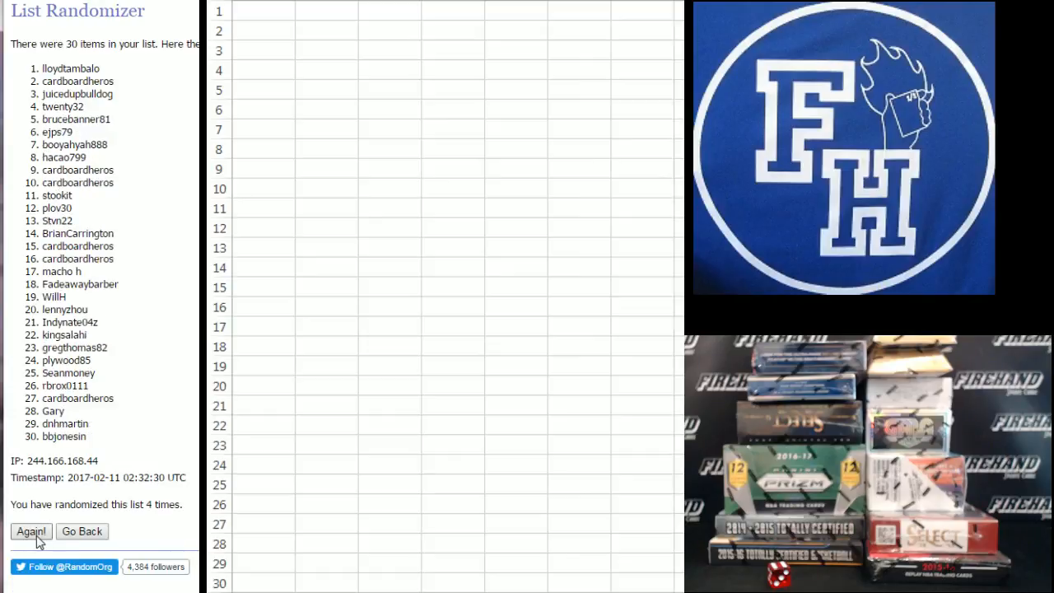
click(31, 531)
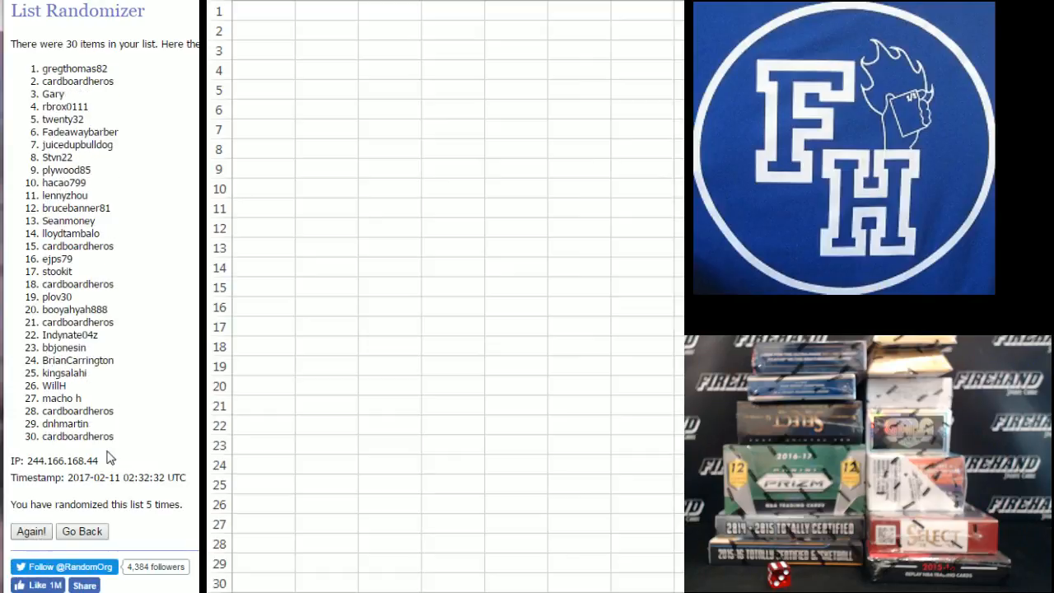
click(30, 531)
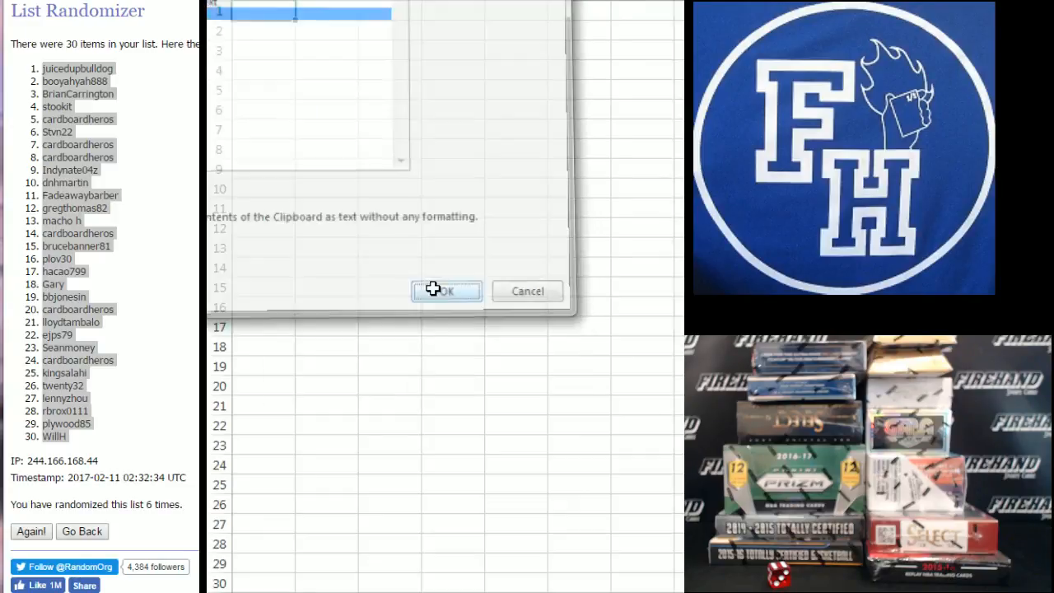
Paste the shuffled usernames into A1:A30 as plain text and deselect them
click(446, 290)
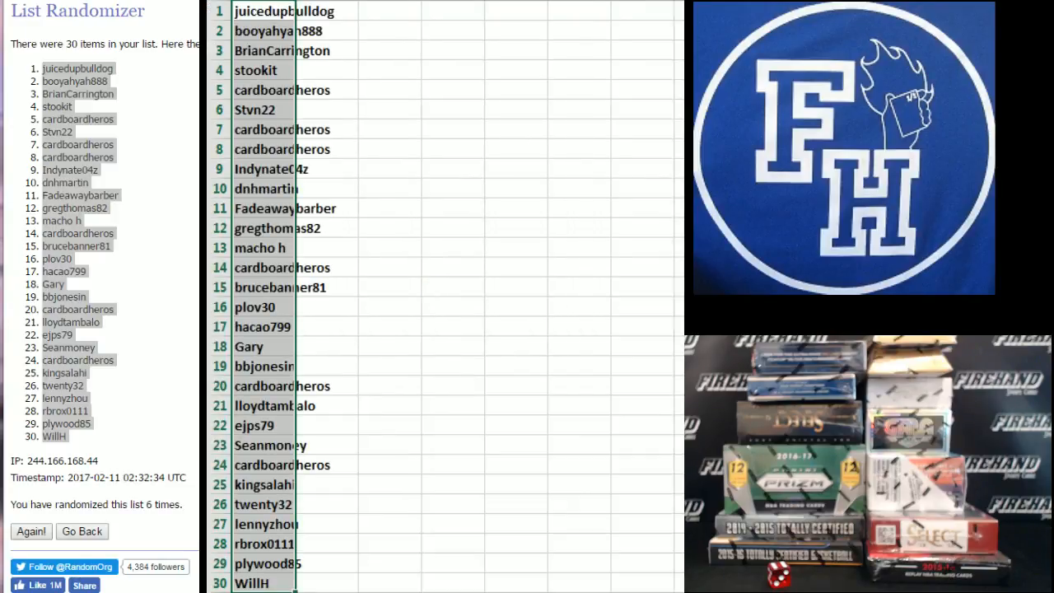
click(373, 11)
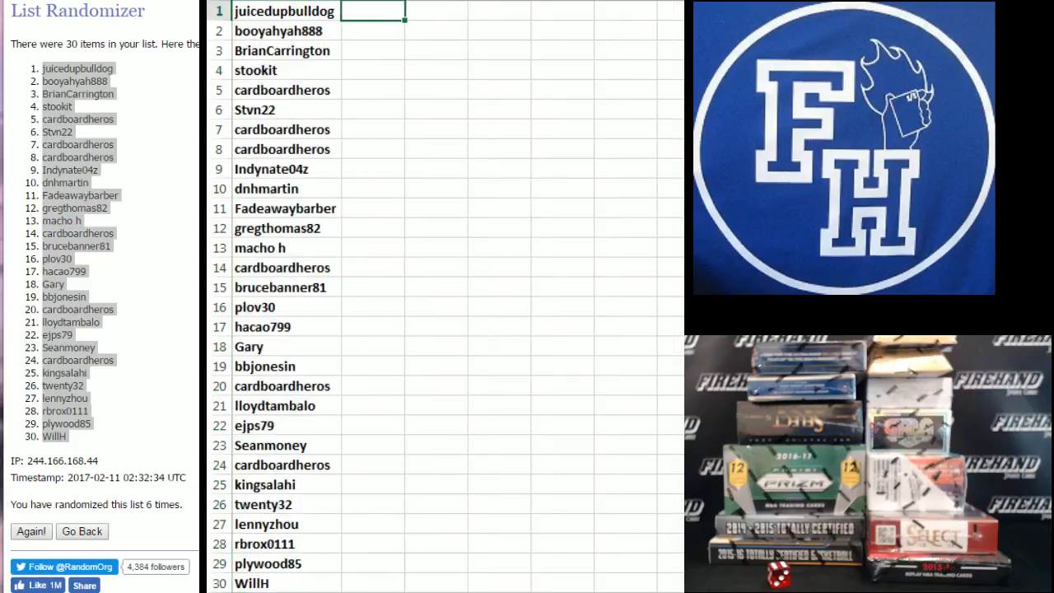
click(82, 531)
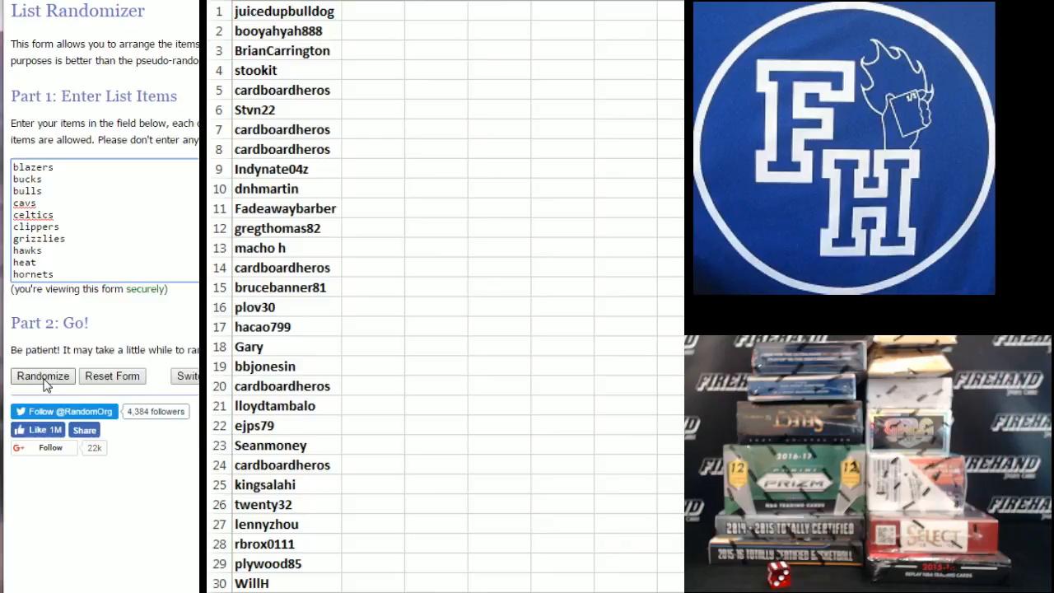
Shuffle the 30 NBA team names with Randomize, then reshuffle them repeatedly with Again!
click(42, 376)
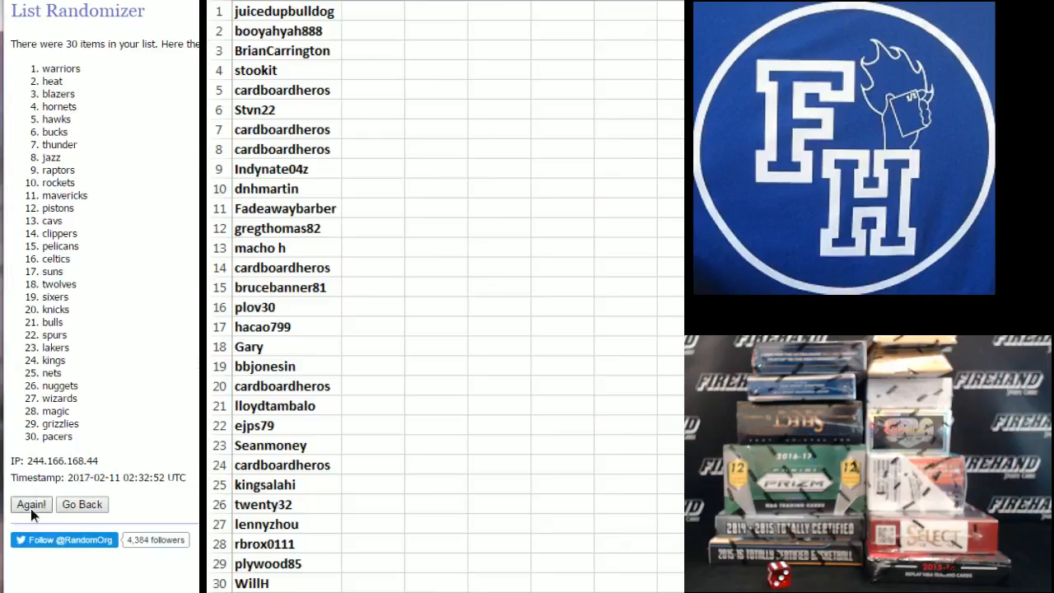
click(30, 504)
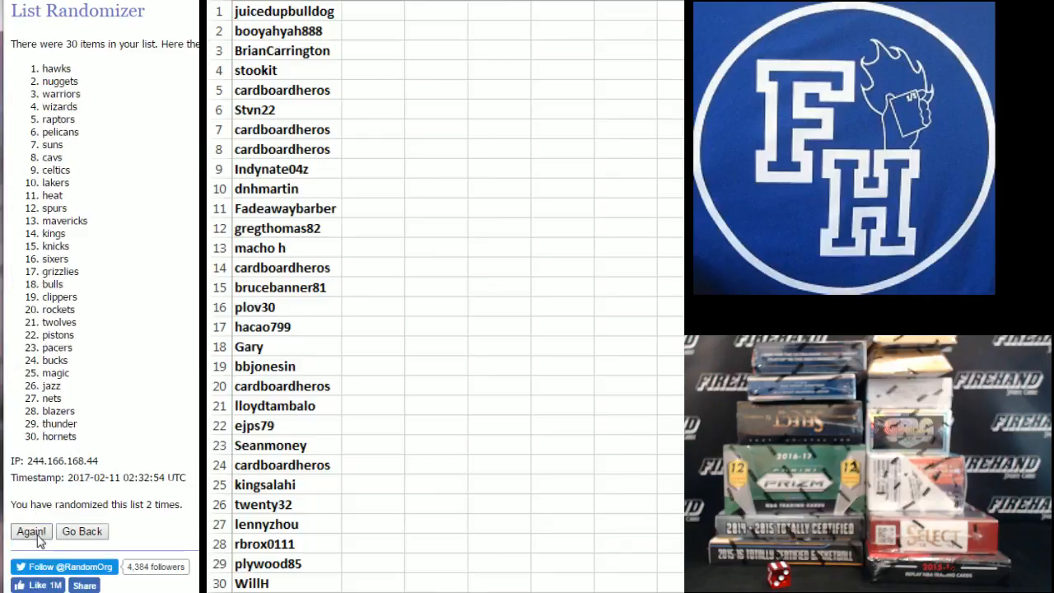
click(30, 531)
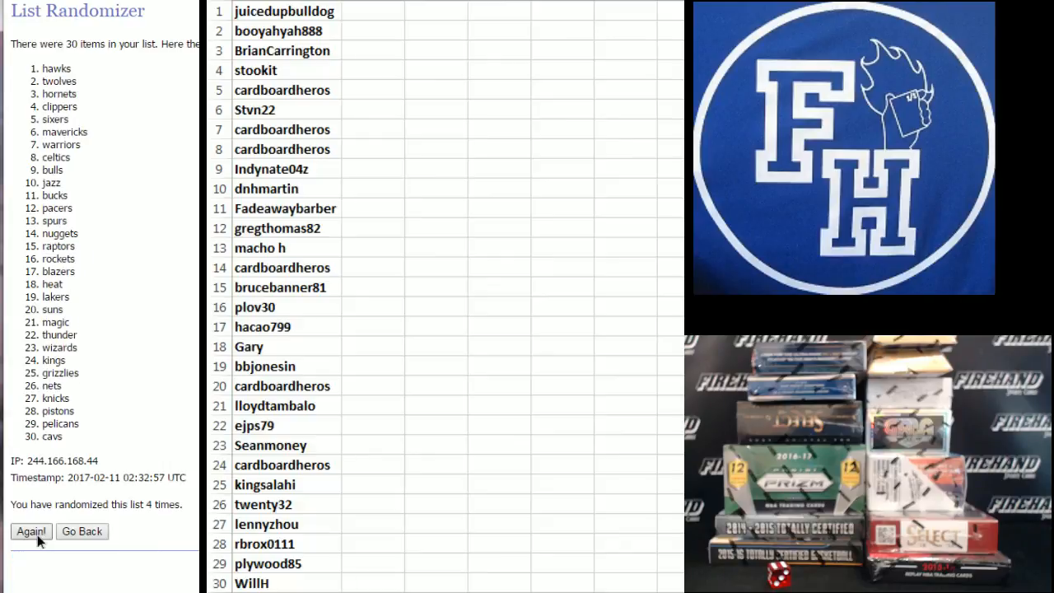
click(30, 531)
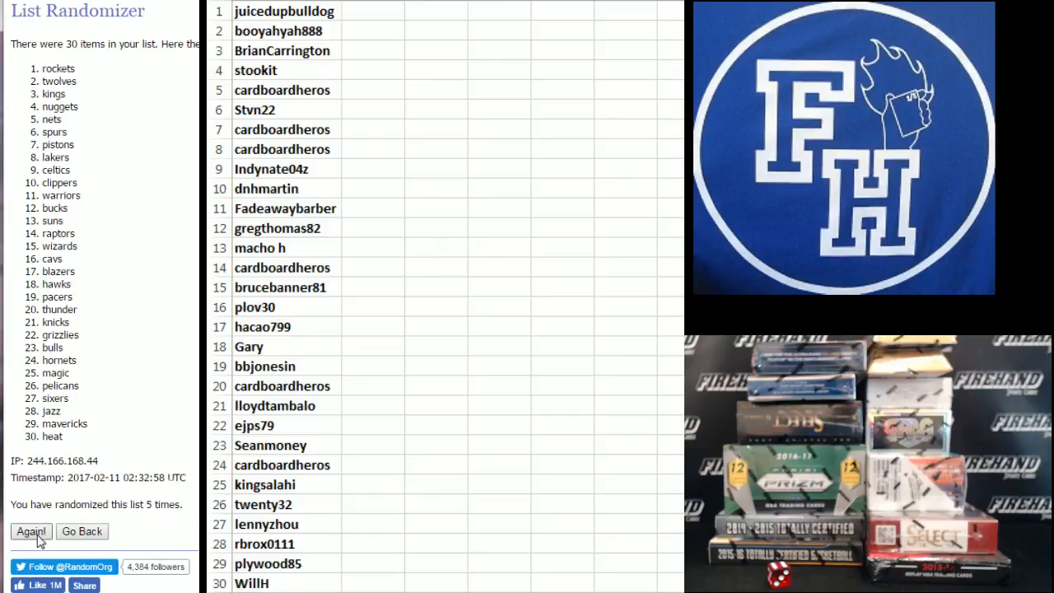
click(31, 532)
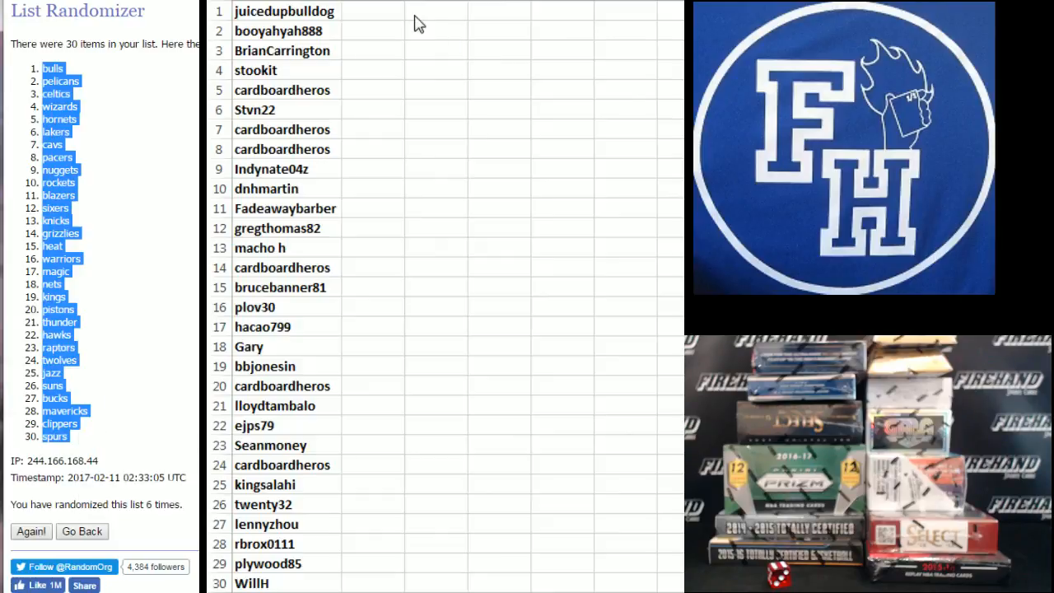
Paste the shuffled team names into column B starting at B1 as plain text
click(372, 11)
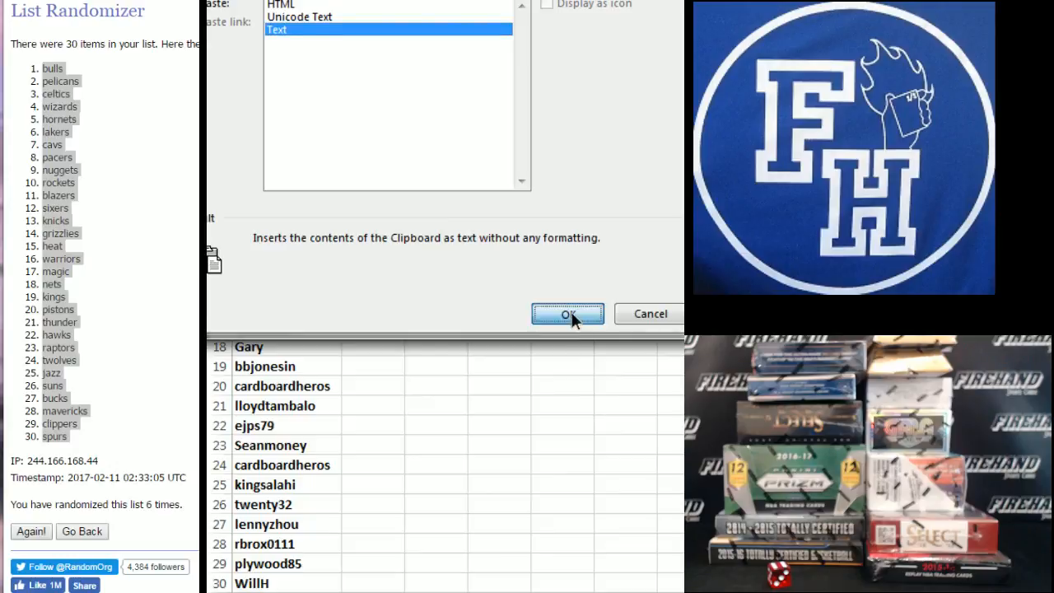
click(568, 314)
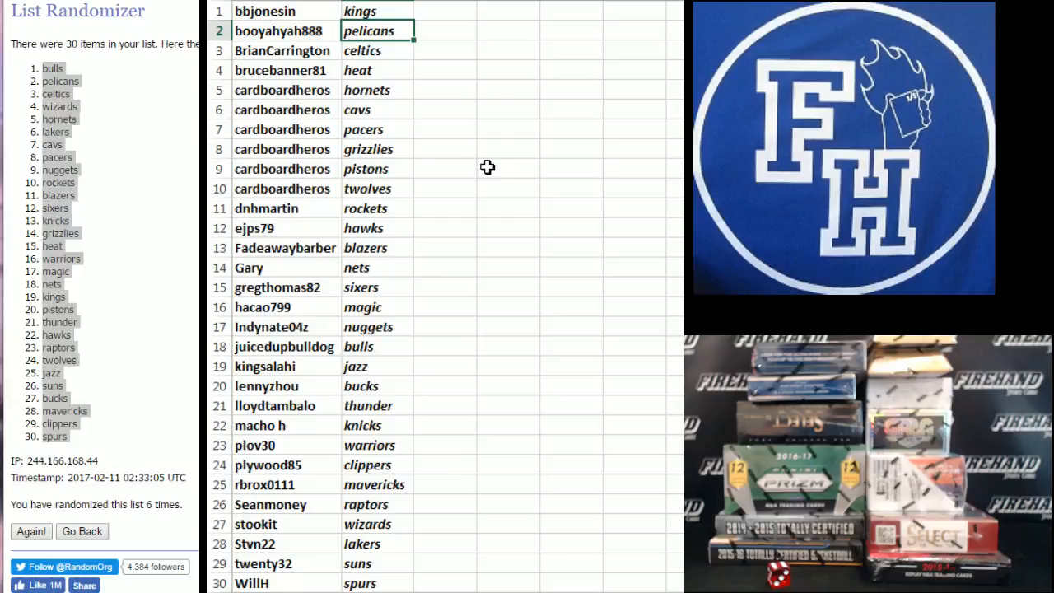
Sort A1:B30 by column B ascending, from blazers to wizards
click(375, 50)
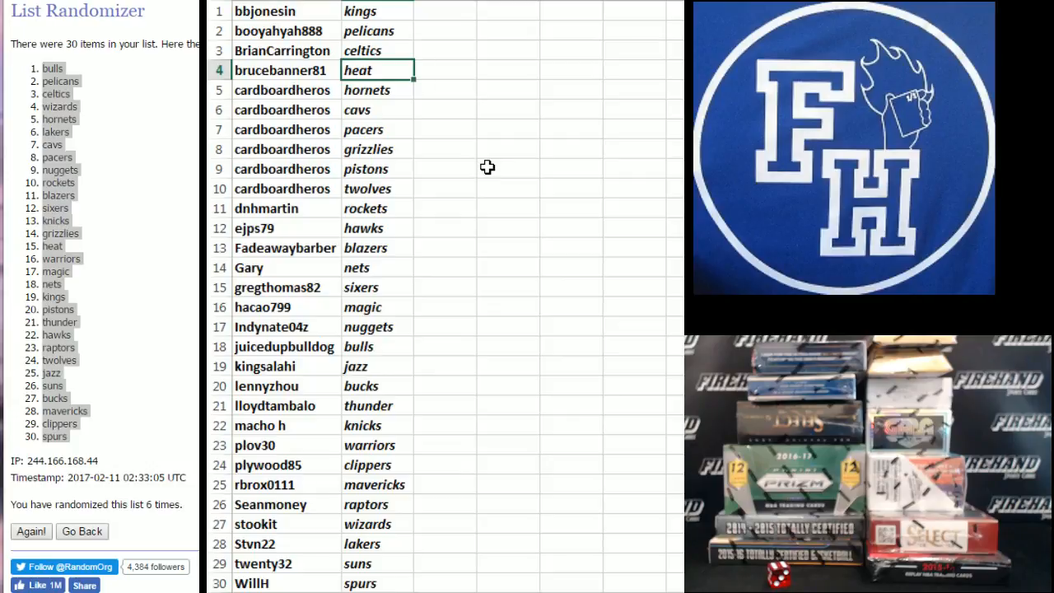
click(377, 130)
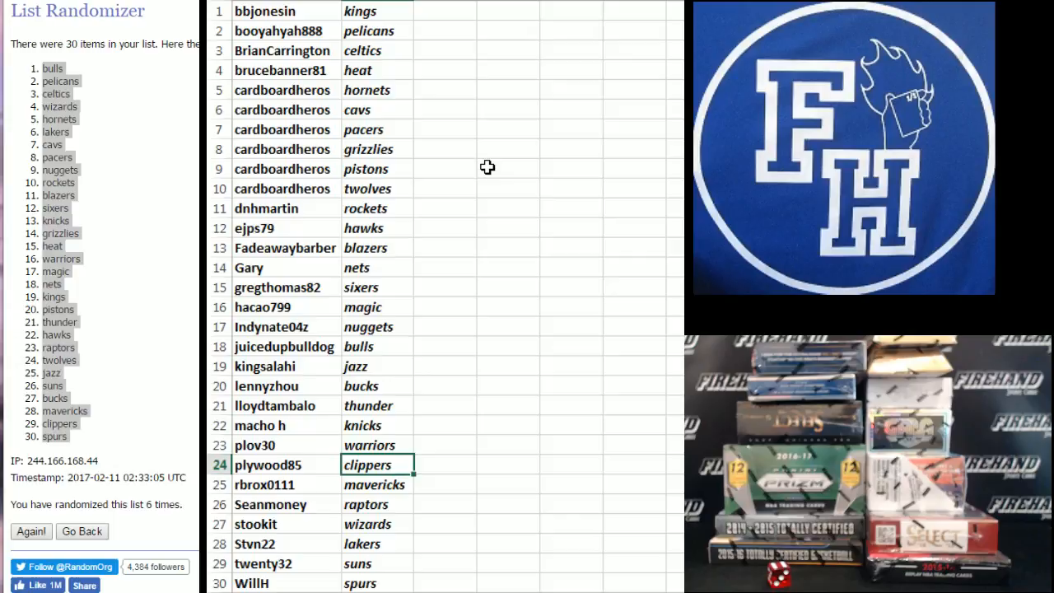
click(377, 484)
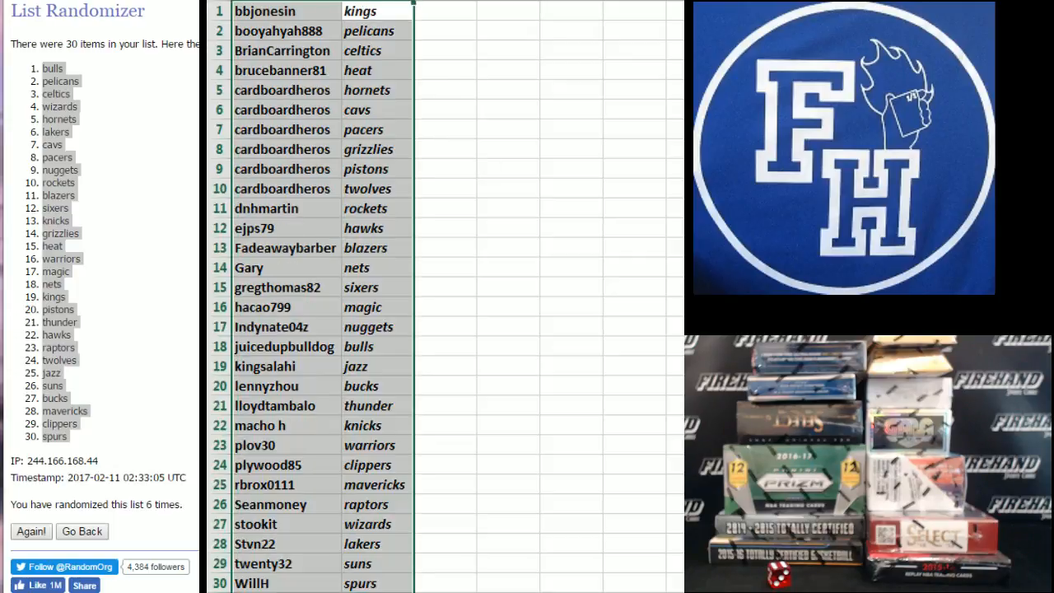
click(31, 531)
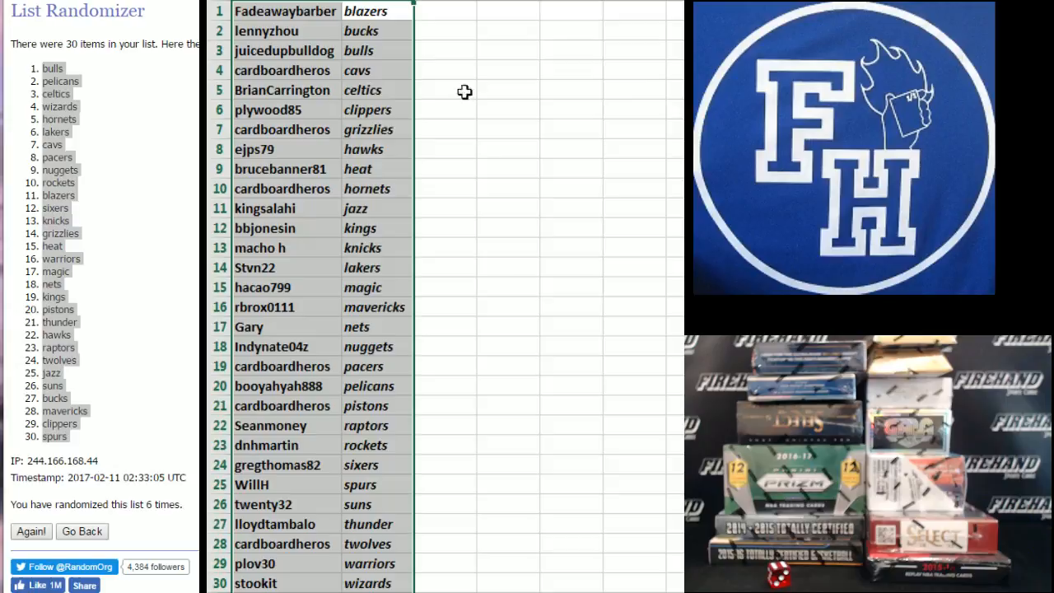